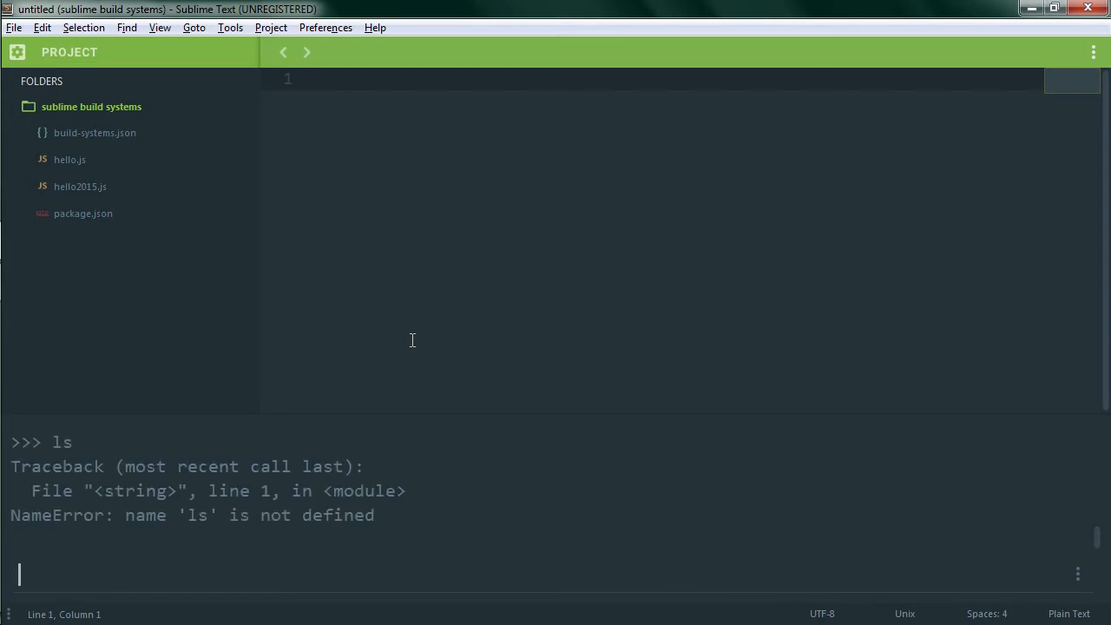
Enter print('hello') in the Sublime Text Python console
{"action": "type", "text": "print("}
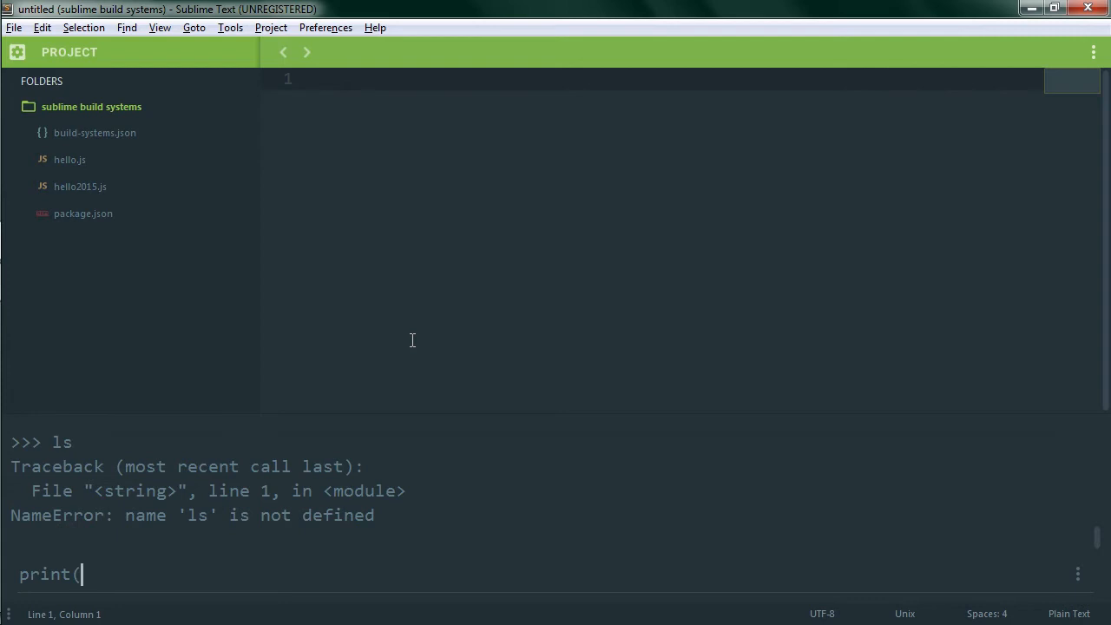
{"action": "type", "text": "'"}
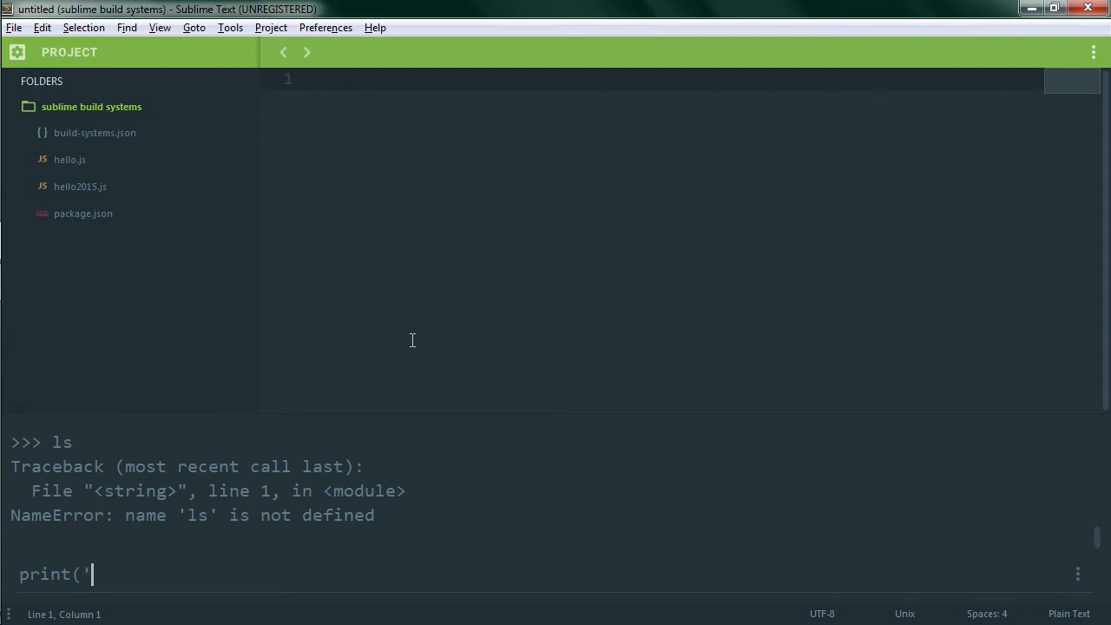
{"action": "type", "text": "hello')"}
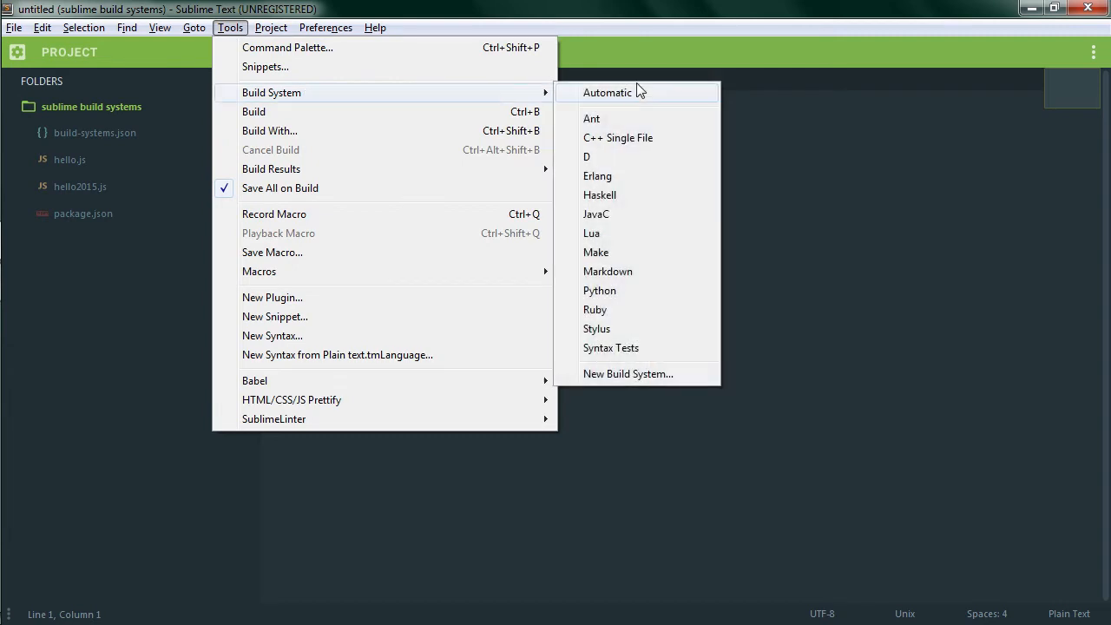
{"action": "mouse_move", "coordinate": [642, 97]}
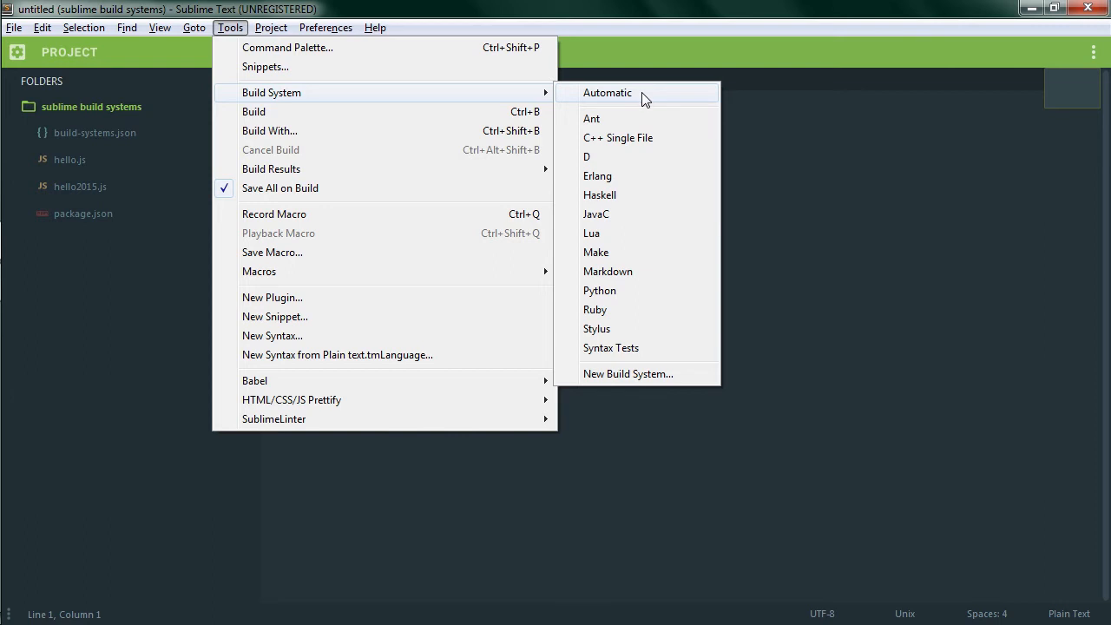
{"action": "mouse_move", "coordinate": [660, 309]}
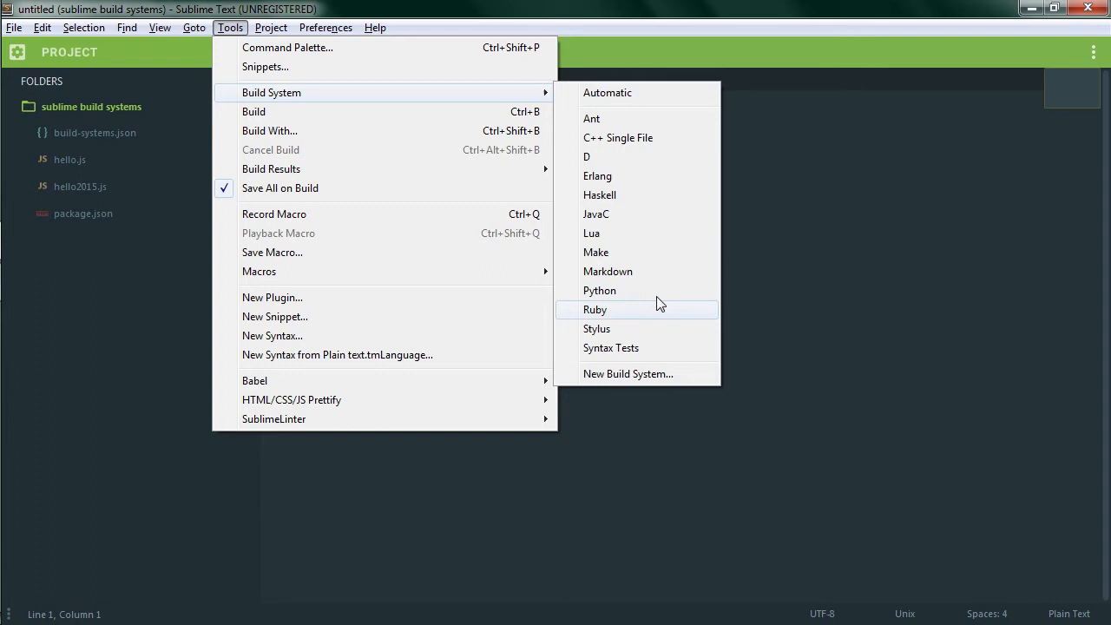
{"action": "mouse_move", "coordinate": [660, 380]}
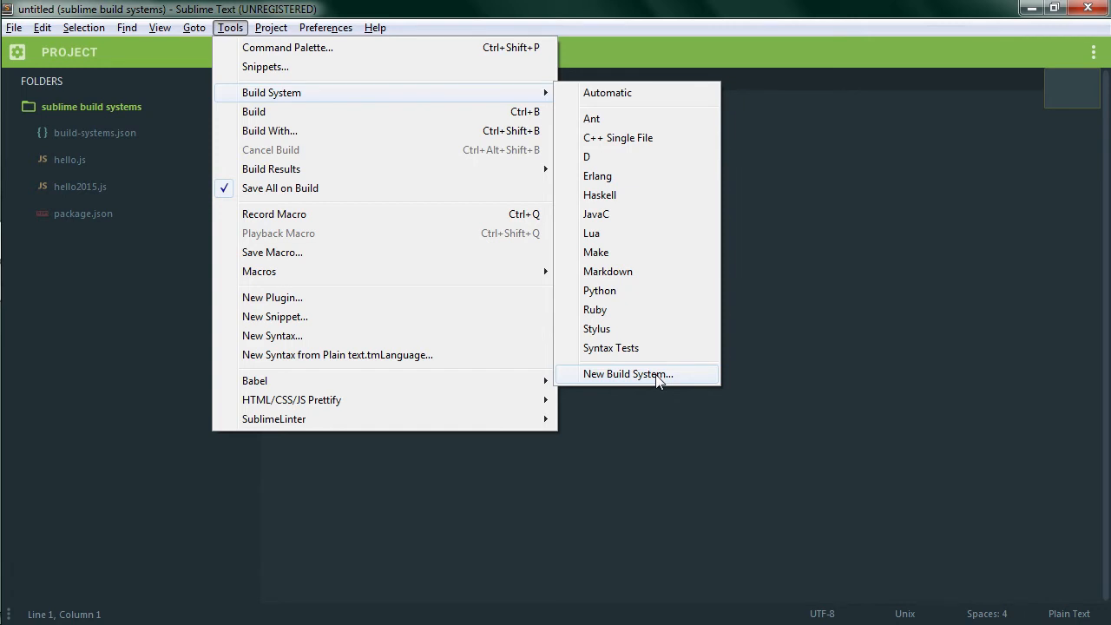
Create a new untitled .sublime-build file via Tools > Build System > New Build System
{"action": "left_click", "coordinate": [628, 373]}
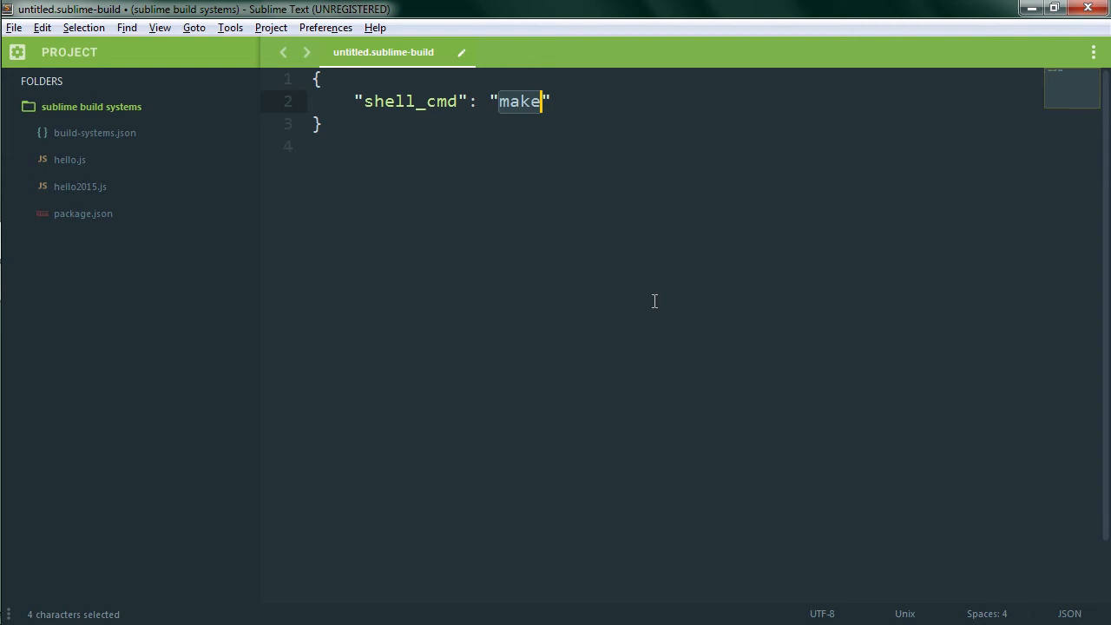
Change shell_cmd from make to ls and begin saving the file
{"action": "type", "text": "ls"}
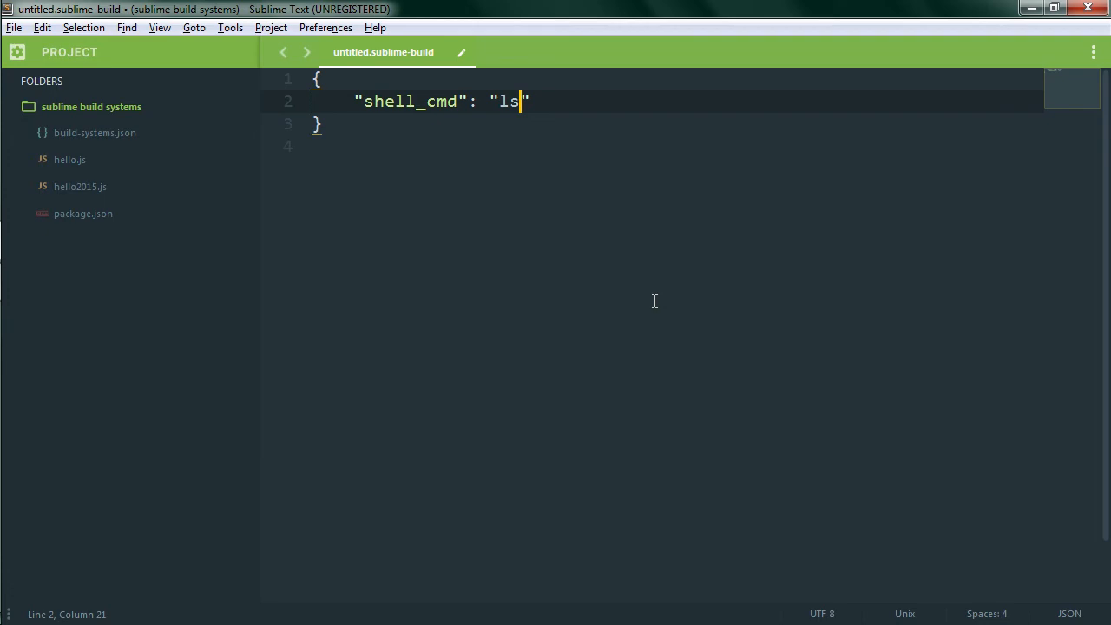
{"action": "key", "text": "ctrl+s"}
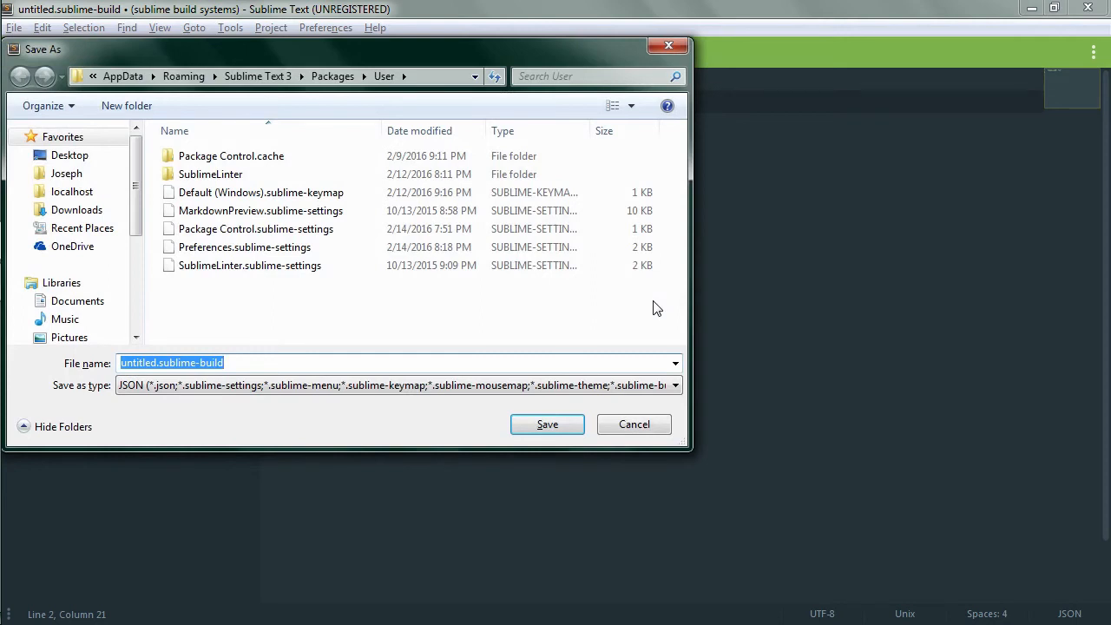
Save the build file as 'ls' in Packages\User
{"action": "type", "text": "ls"}
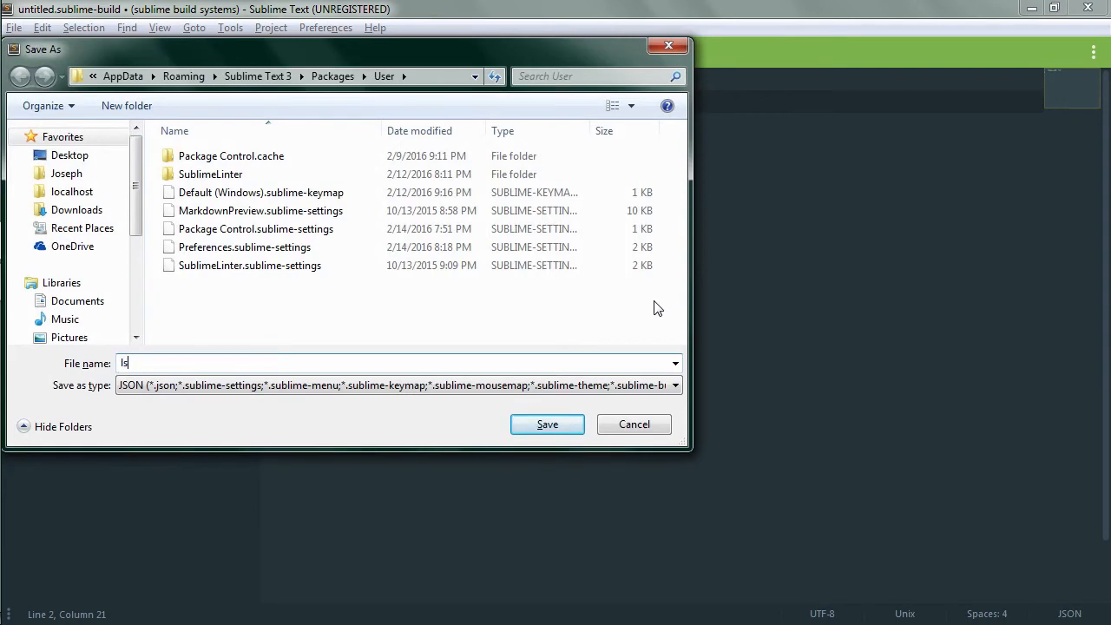
{"action": "left_click", "coordinate": [547, 423]}
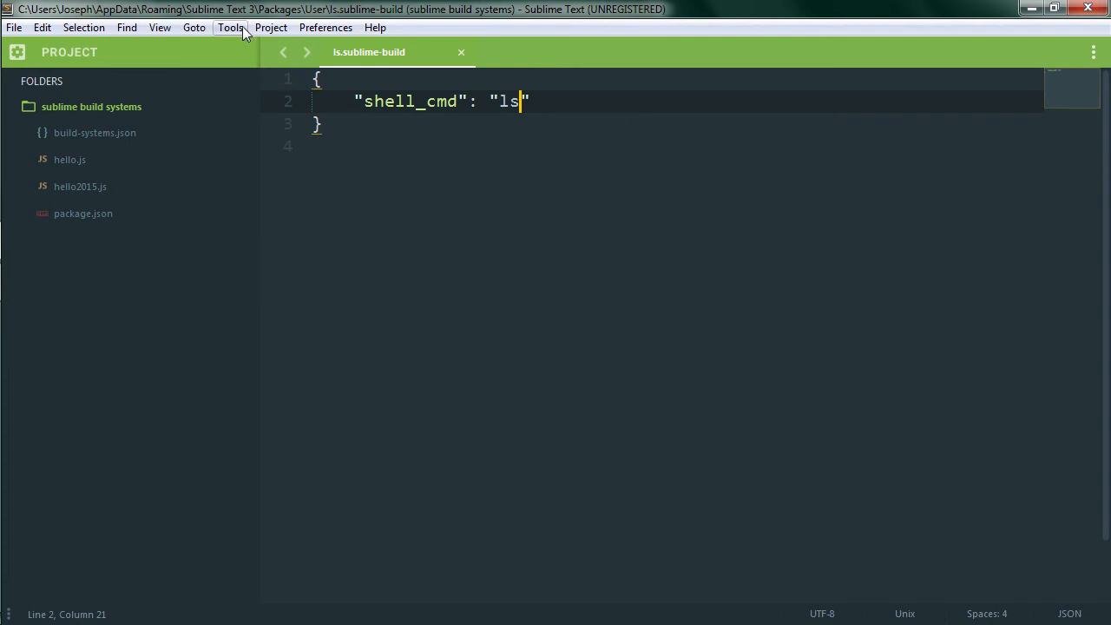
Select ls under Tools > Build System
{"action": "left_click", "coordinate": [230, 27]}
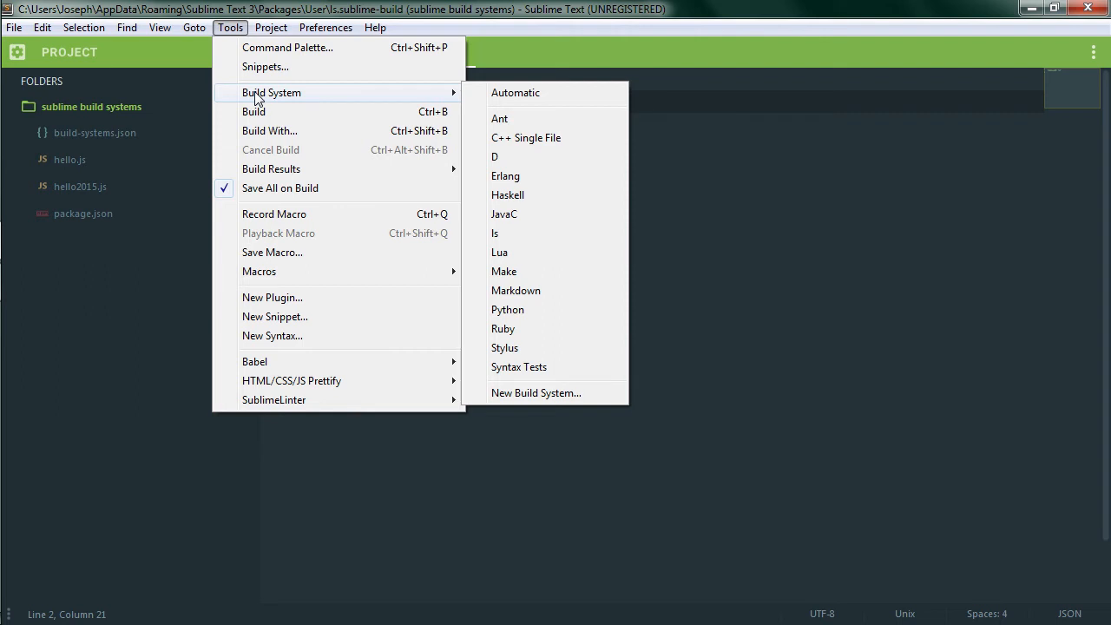
{"action": "mouse_move", "coordinate": [543, 233]}
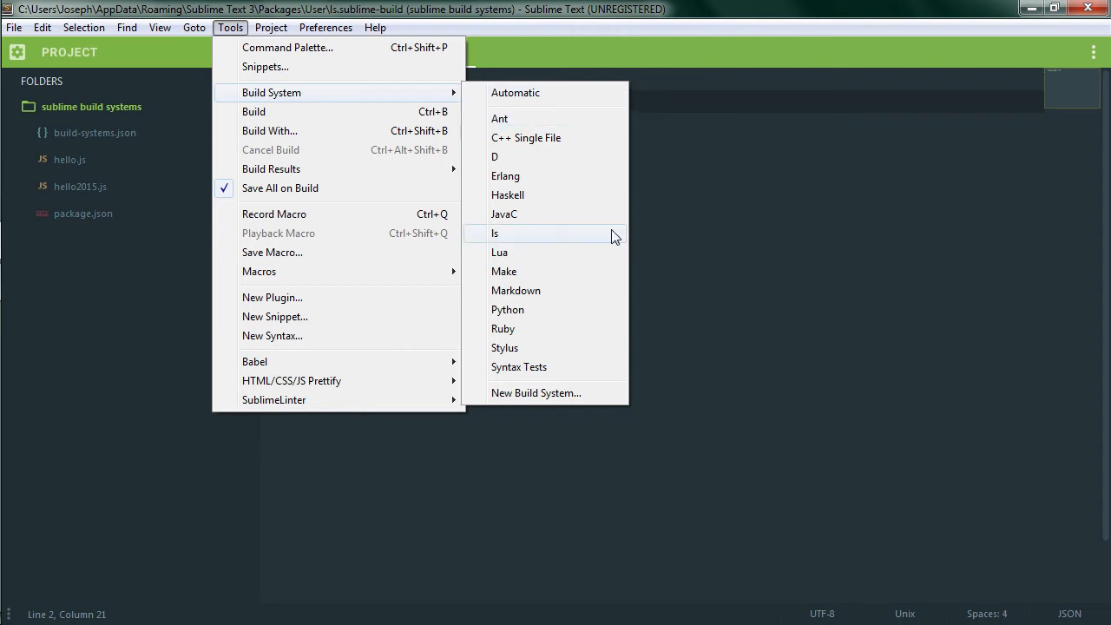
{"action": "left_click", "coordinate": [494, 232]}
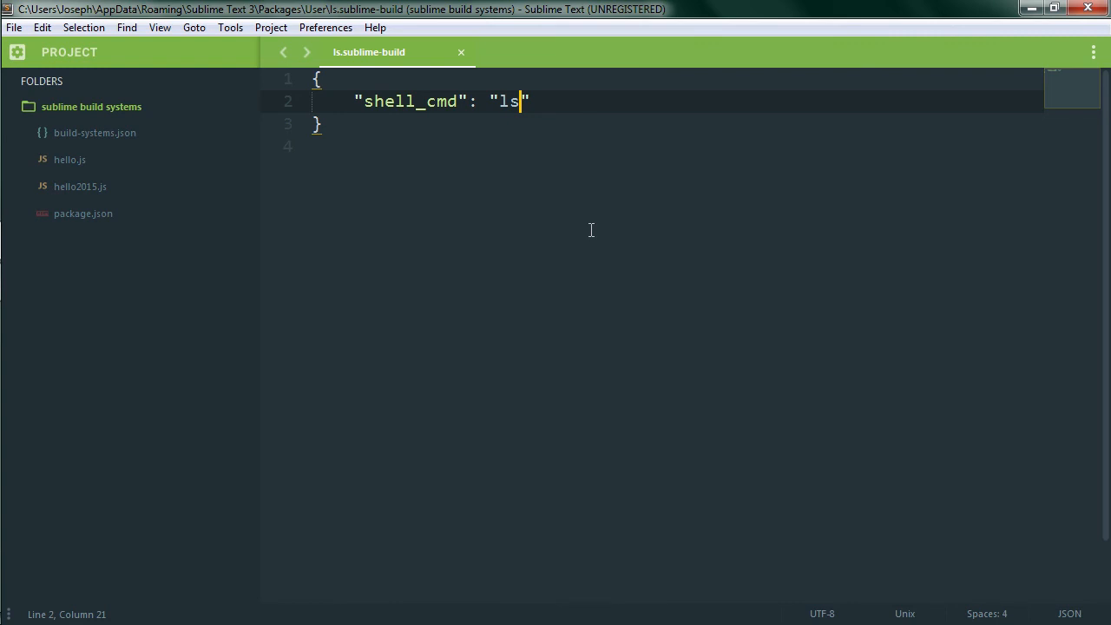
{"action": "mouse_move", "coordinate": [419, 166]}
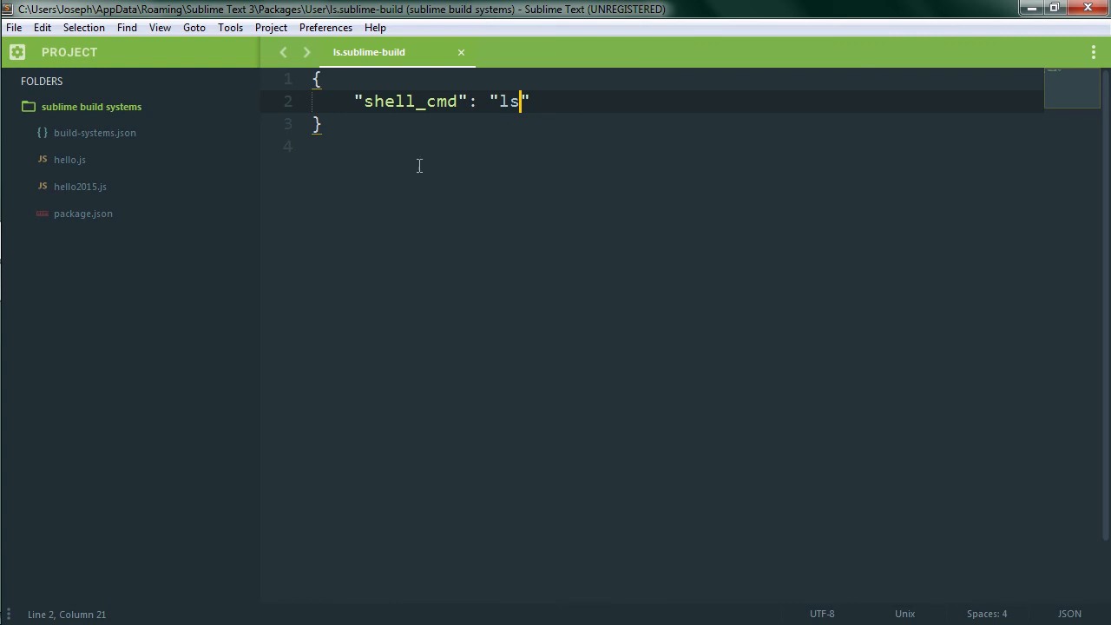
Run Tools > Build to list the User folder's files in the output panel
{"action": "left_click", "coordinate": [229, 27]}
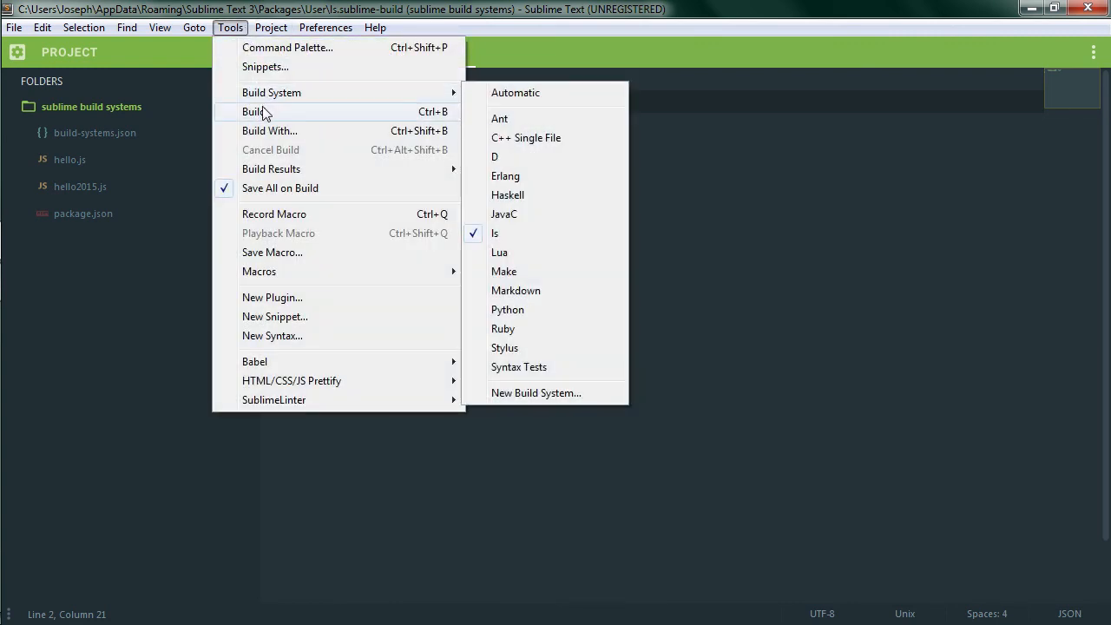
{"action": "left_click", "coordinate": [255, 111]}
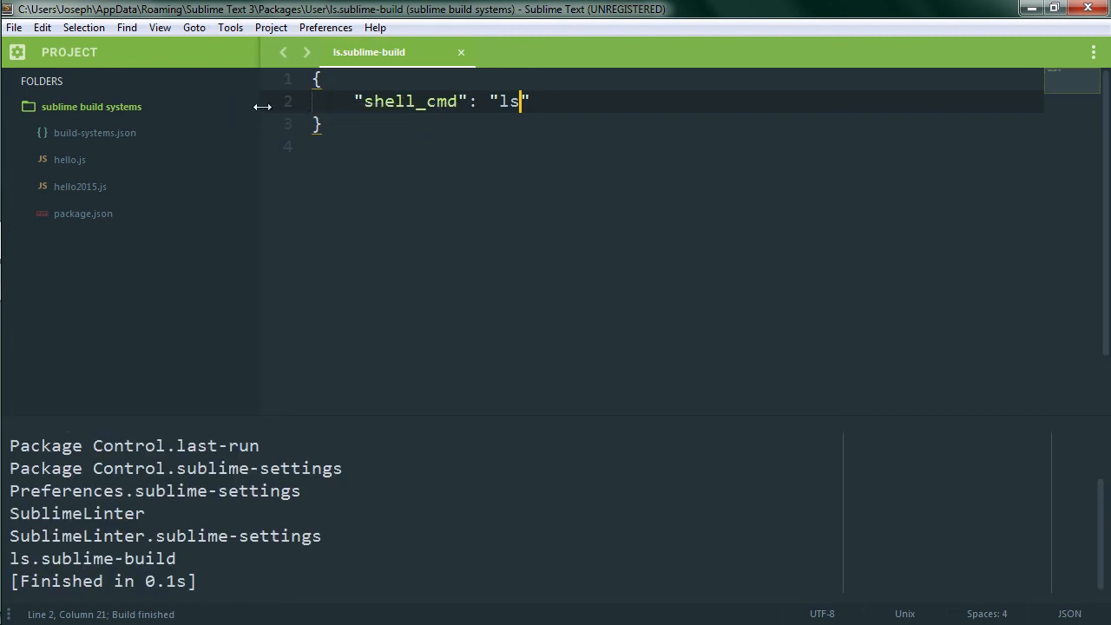